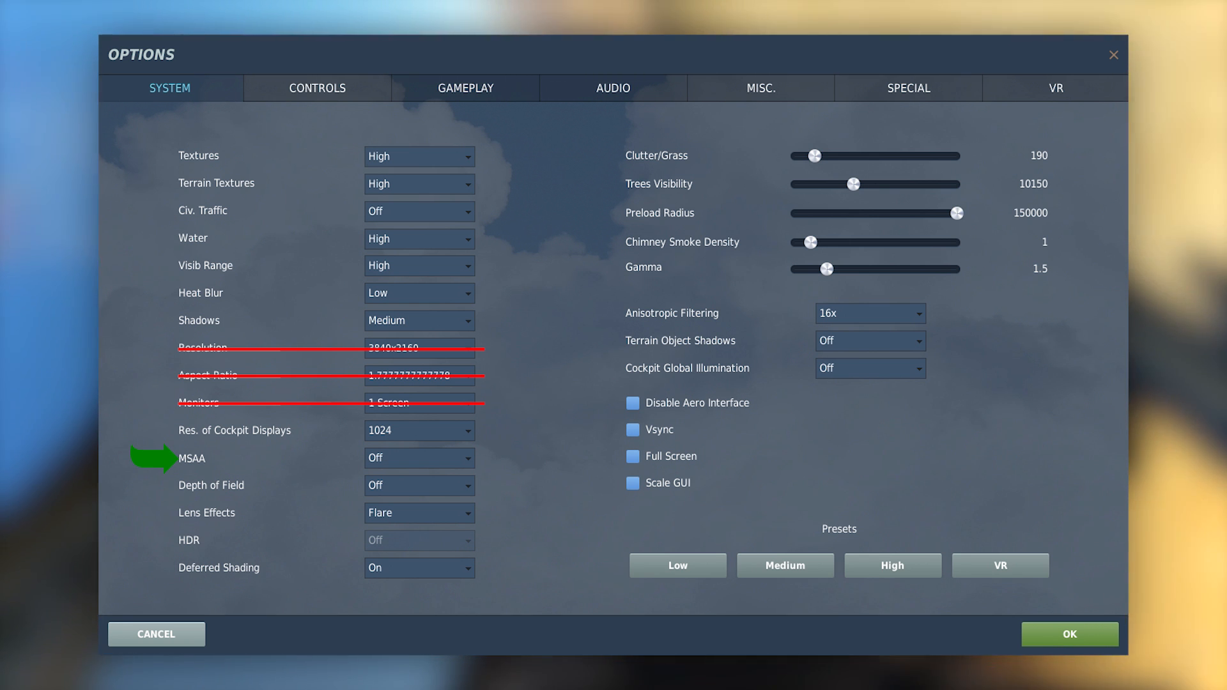
mouse_move(155, 484)
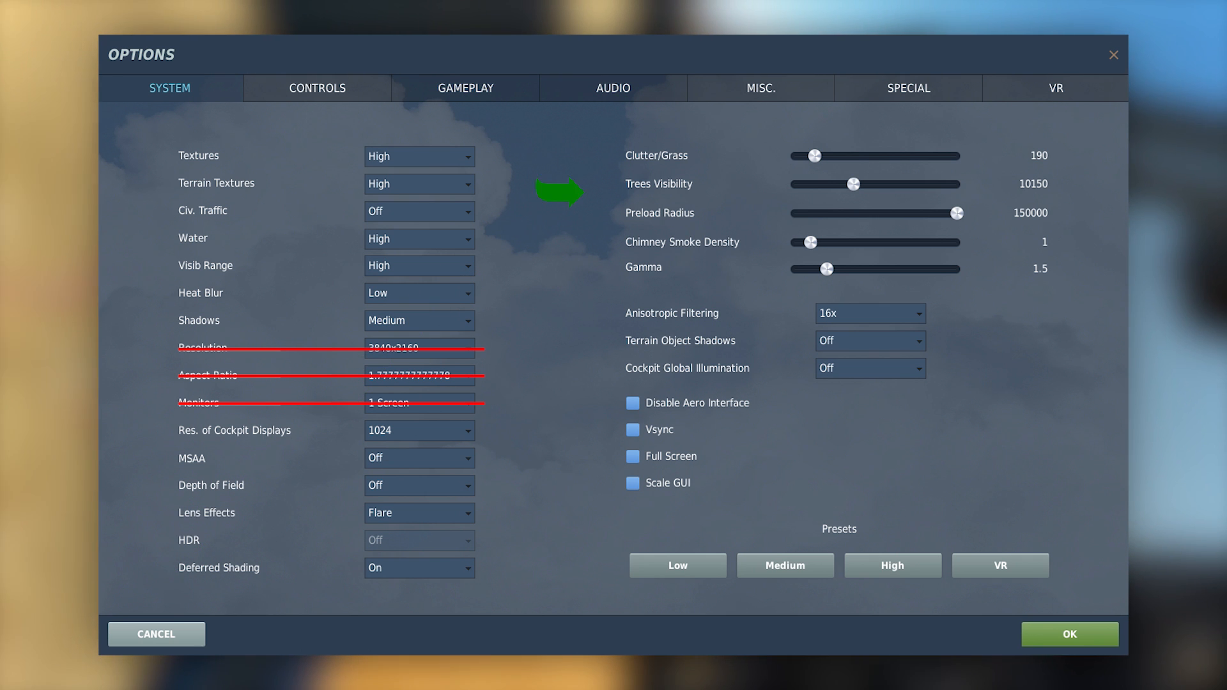
mouse_move(597, 156)
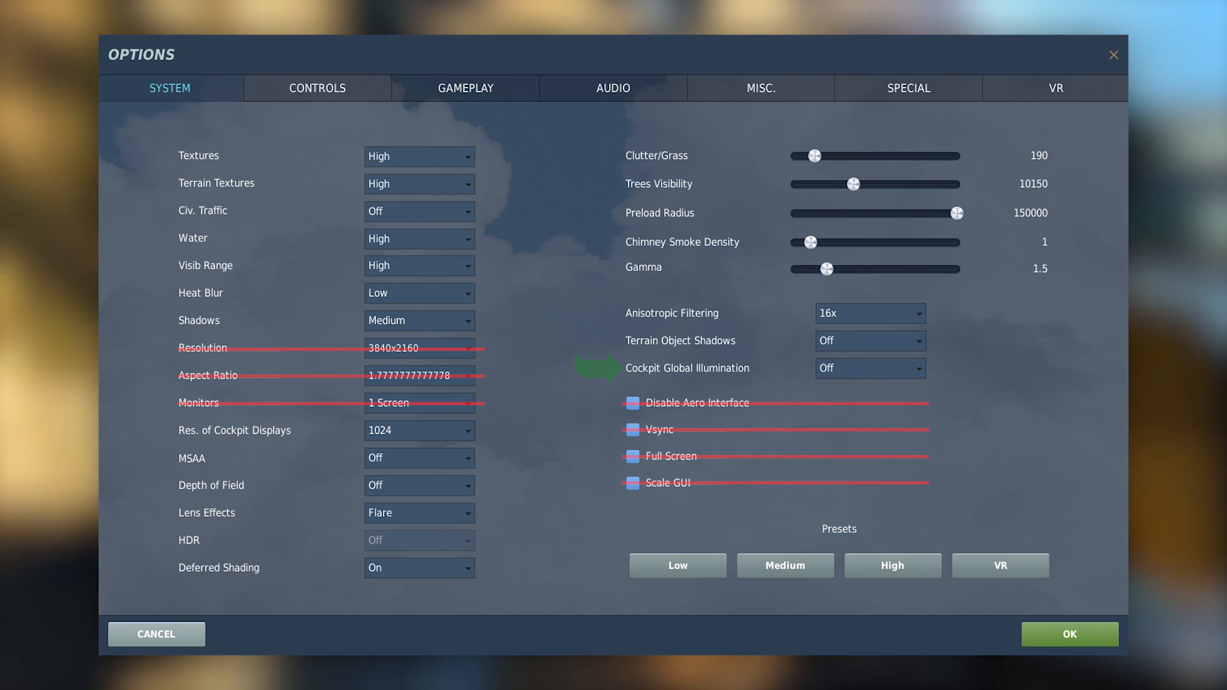
- Review VR Pixel Density, then view UI Layer bindings such as VR headset recentering
left_click(1054, 88)
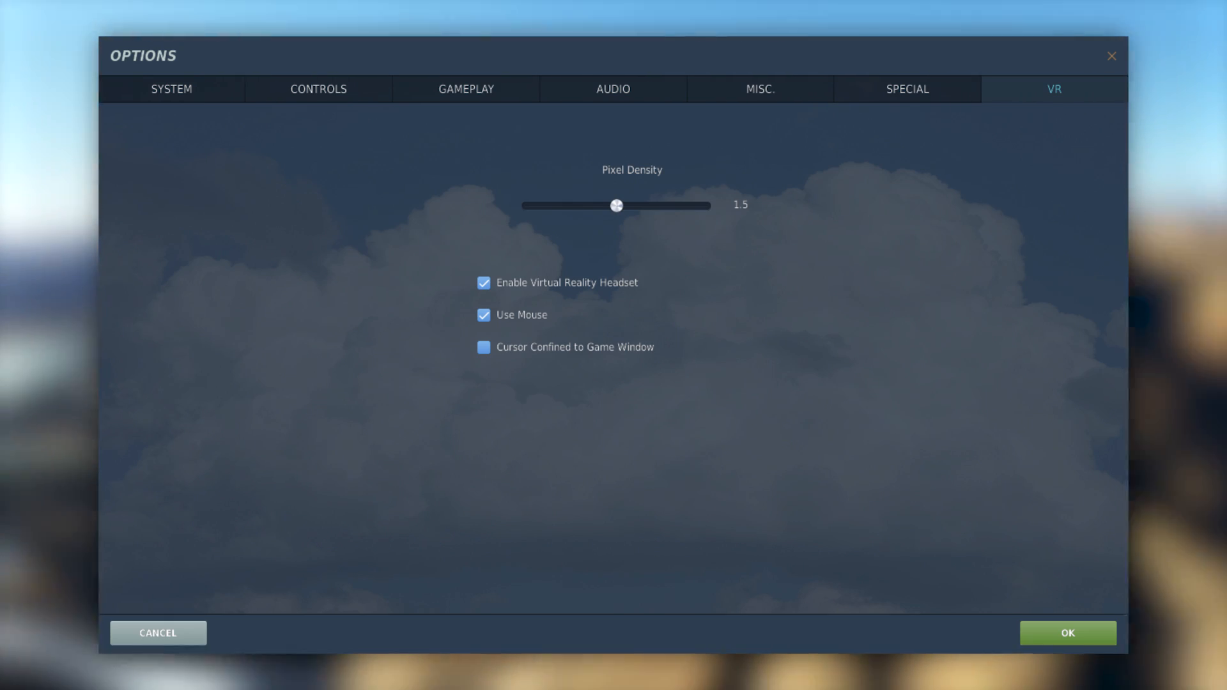
left_click(1067, 632)
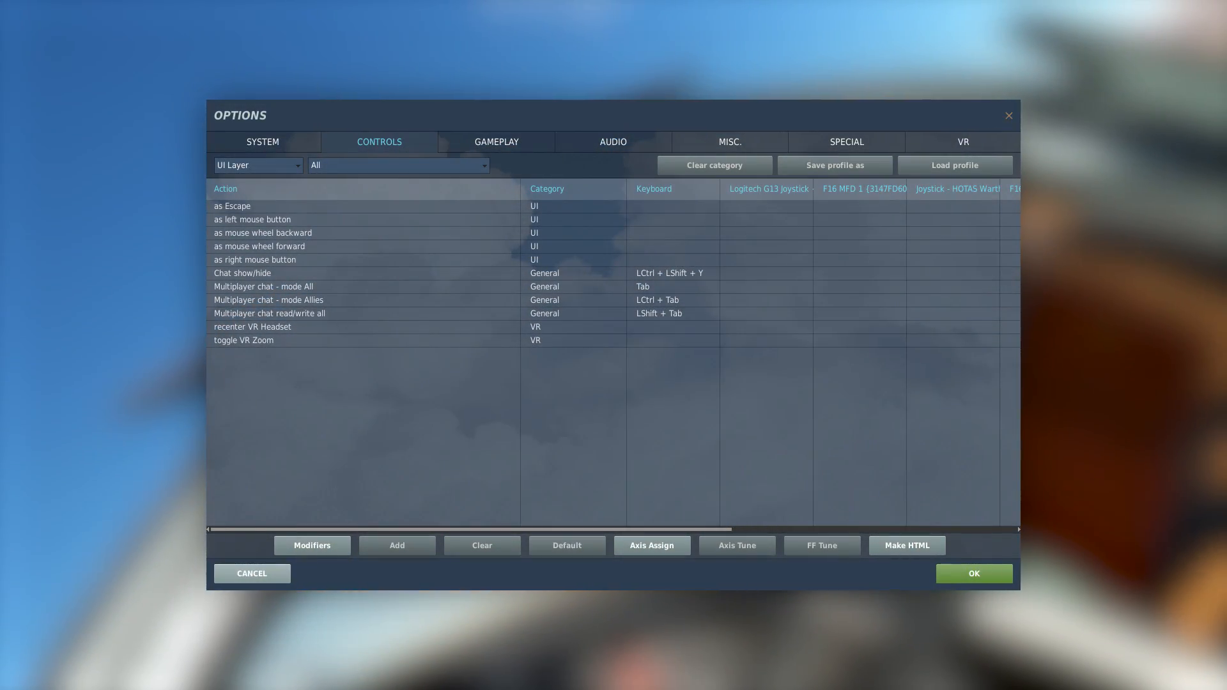
- Switch the controls module dropdown from UI Layer to General
left_click(258, 165)
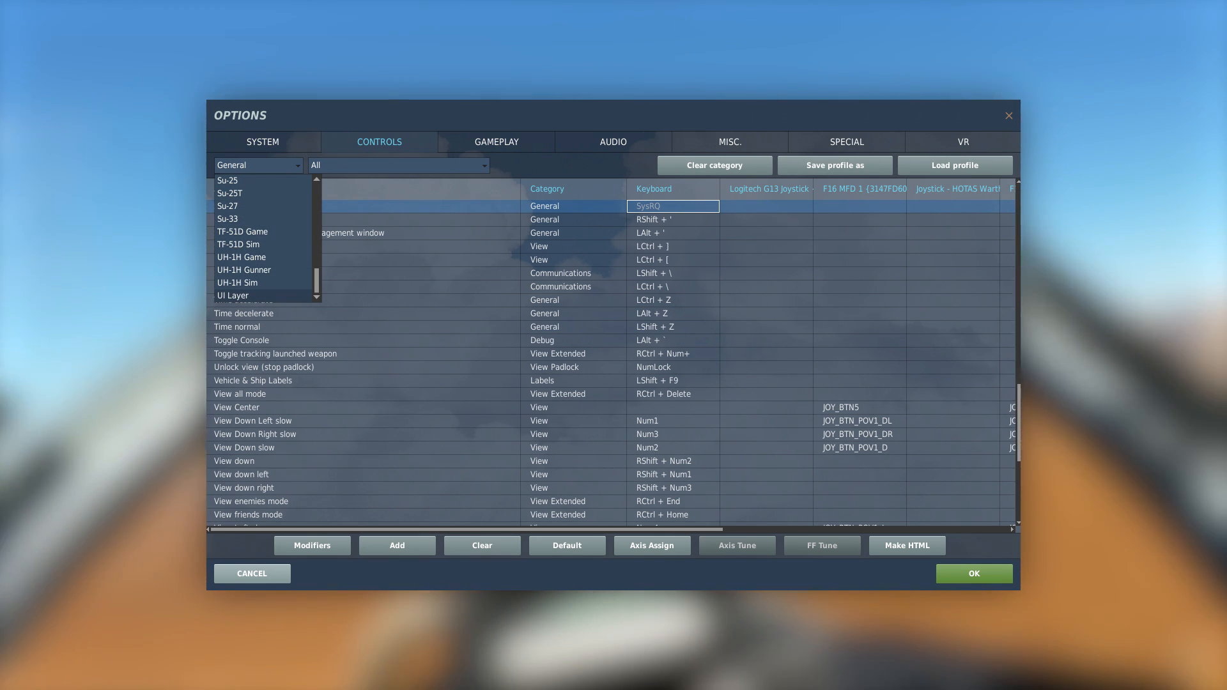
left_click(232, 295)
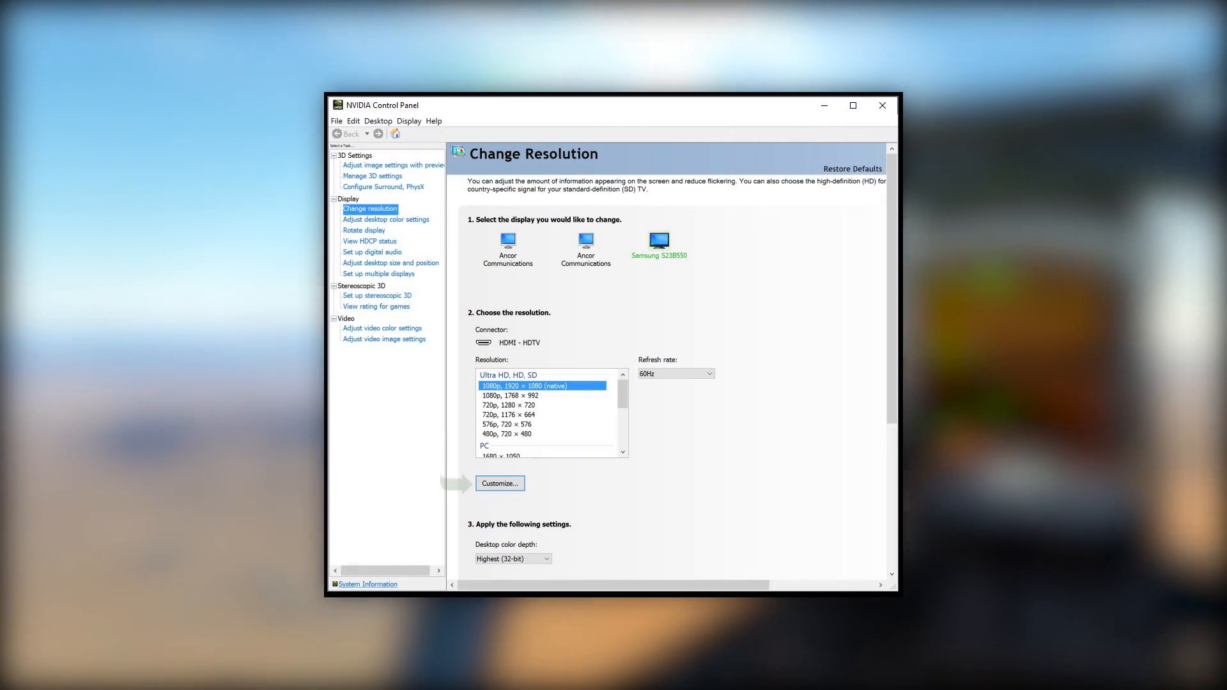
- Open Customize and enable 'Resolutions not exposed by the display'
left_click(499, 483)
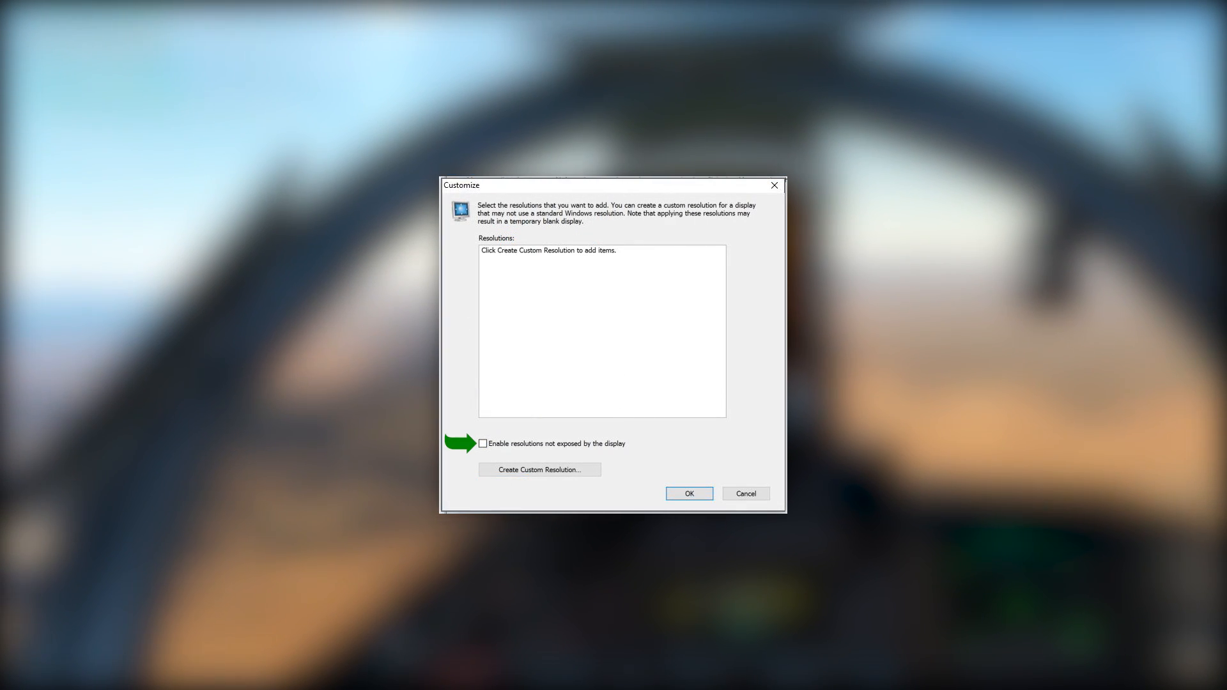
left_click(483, 444)
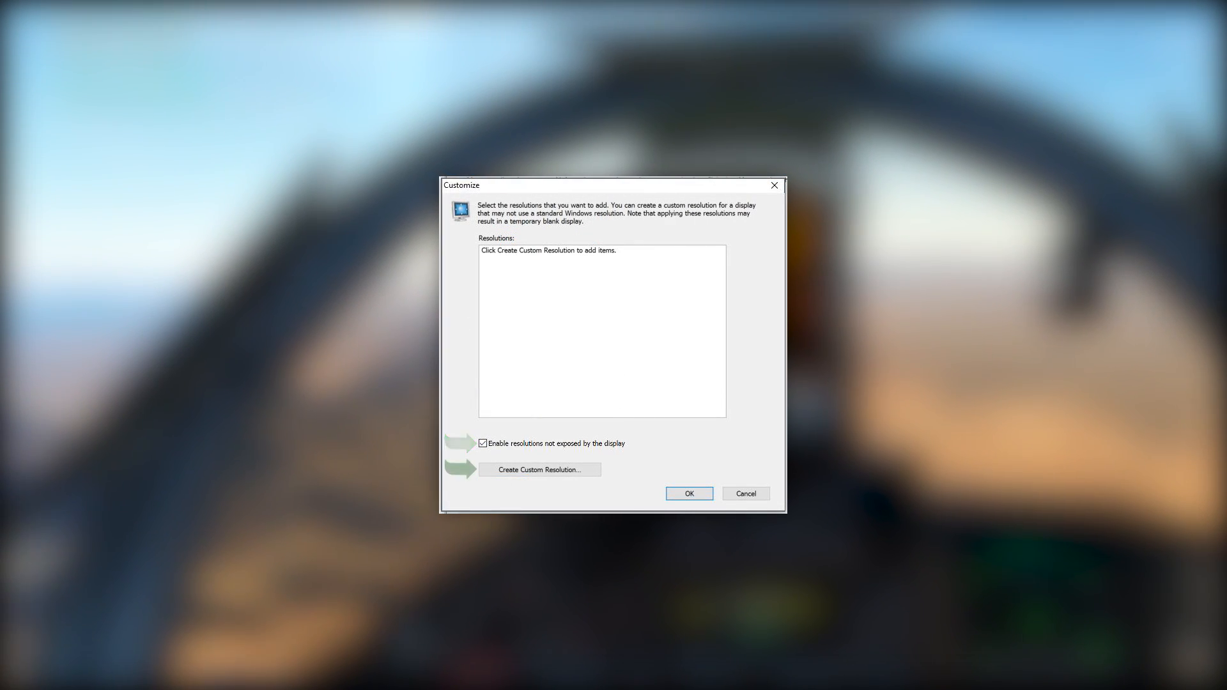
- Create a 3840×2160 custom resolution at 60 Hz and test it
left_click(540, 469)
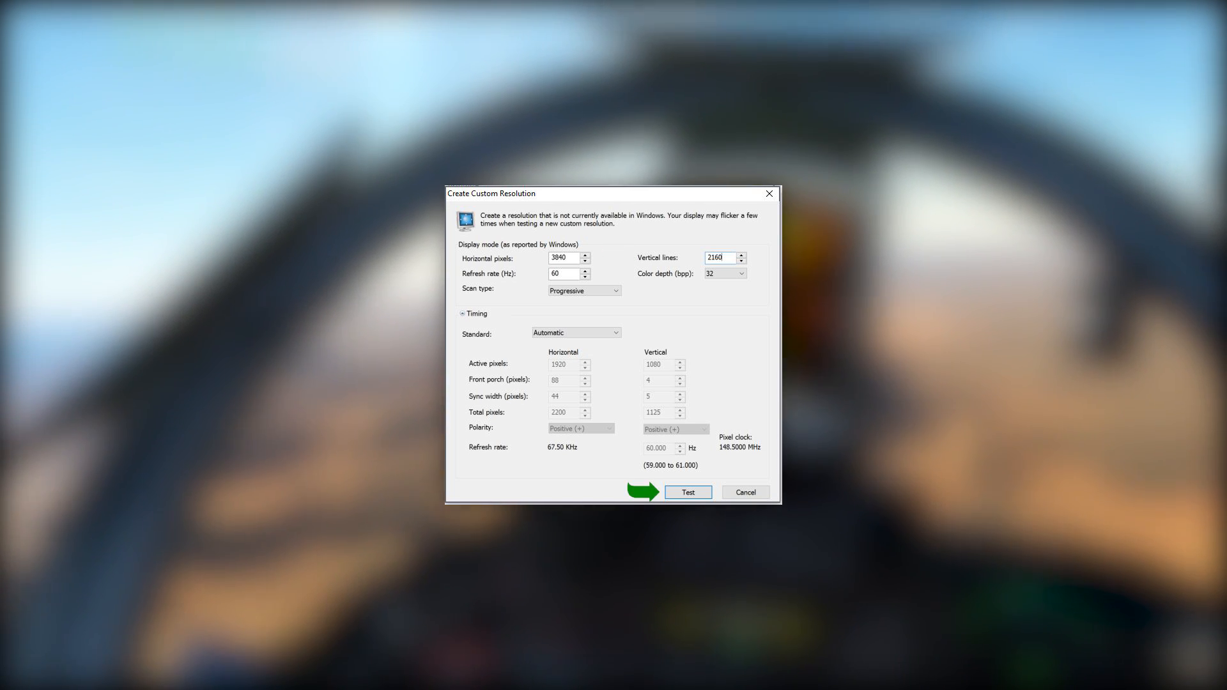
left_click(686, 492)
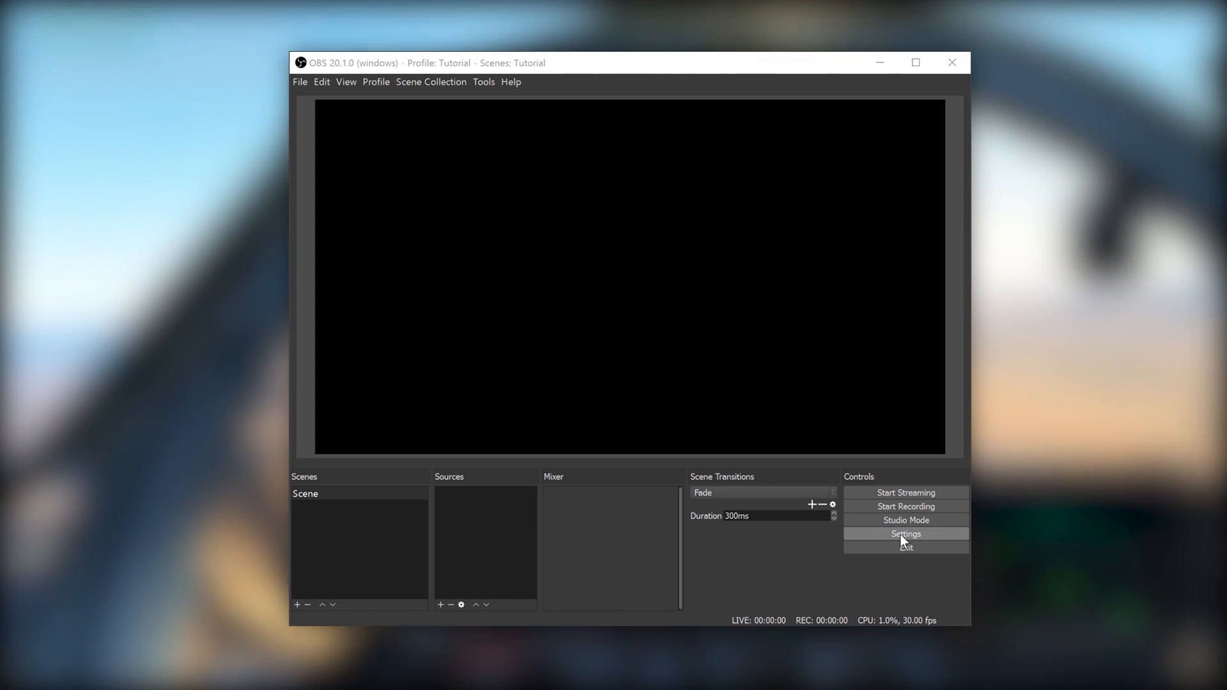
- In OBS Settings, enter 2560 for the canvas resolution and adjust the downscale filter
left_click(905, 534)
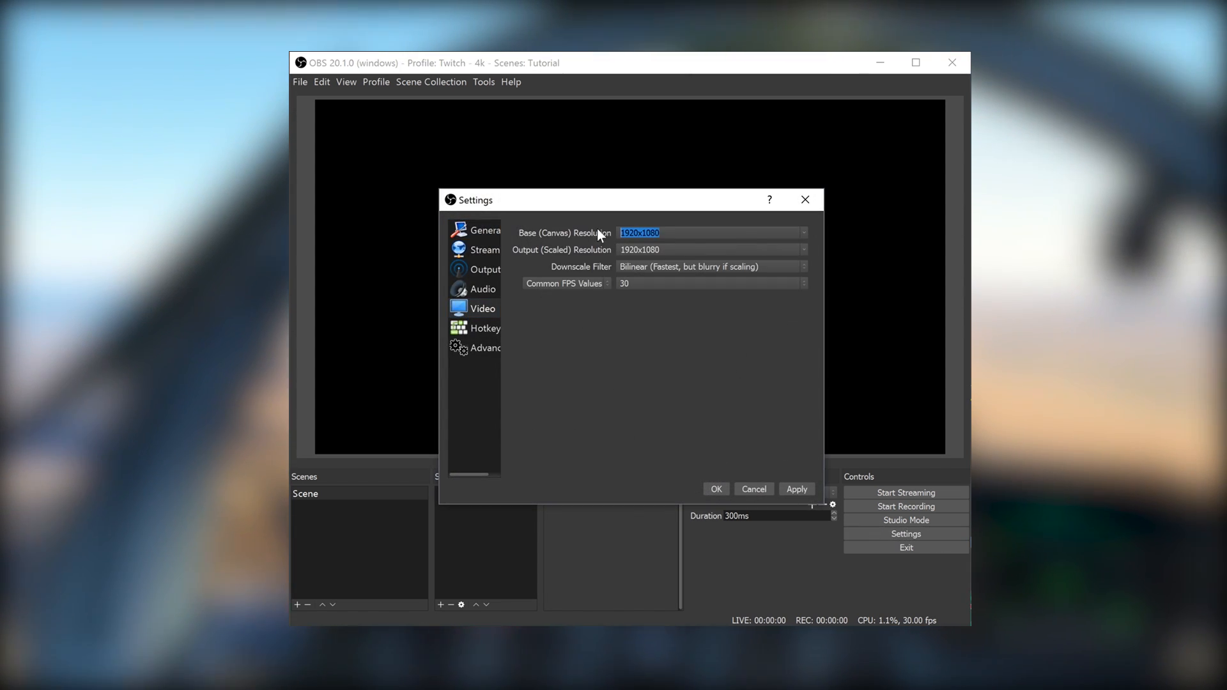
type("2560")
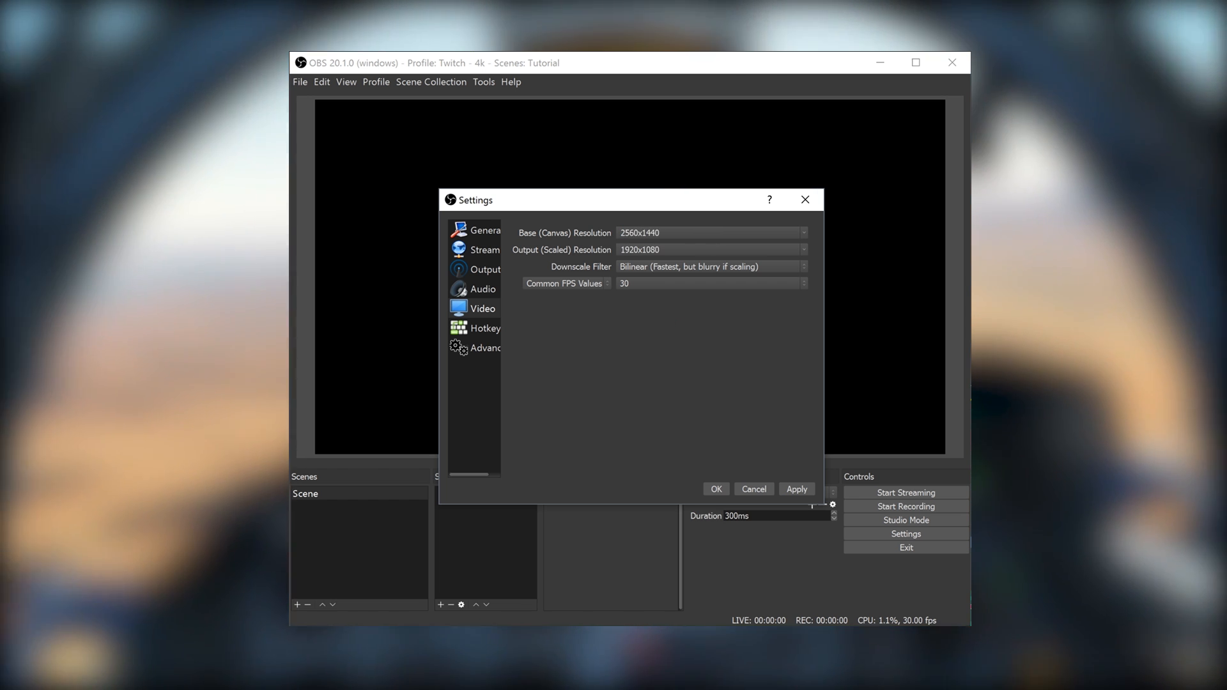
left_click(710, 250)
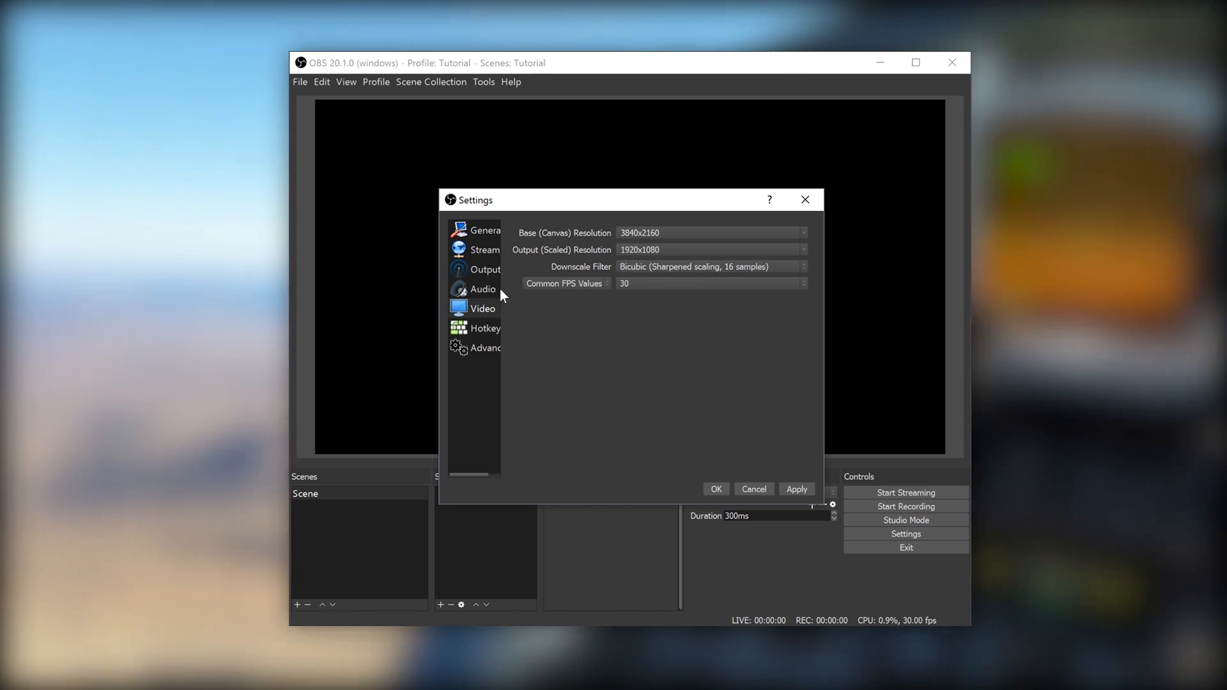
- Set Output Mode to Advanced and bring up the Recording output settings
left_click(484, 269)
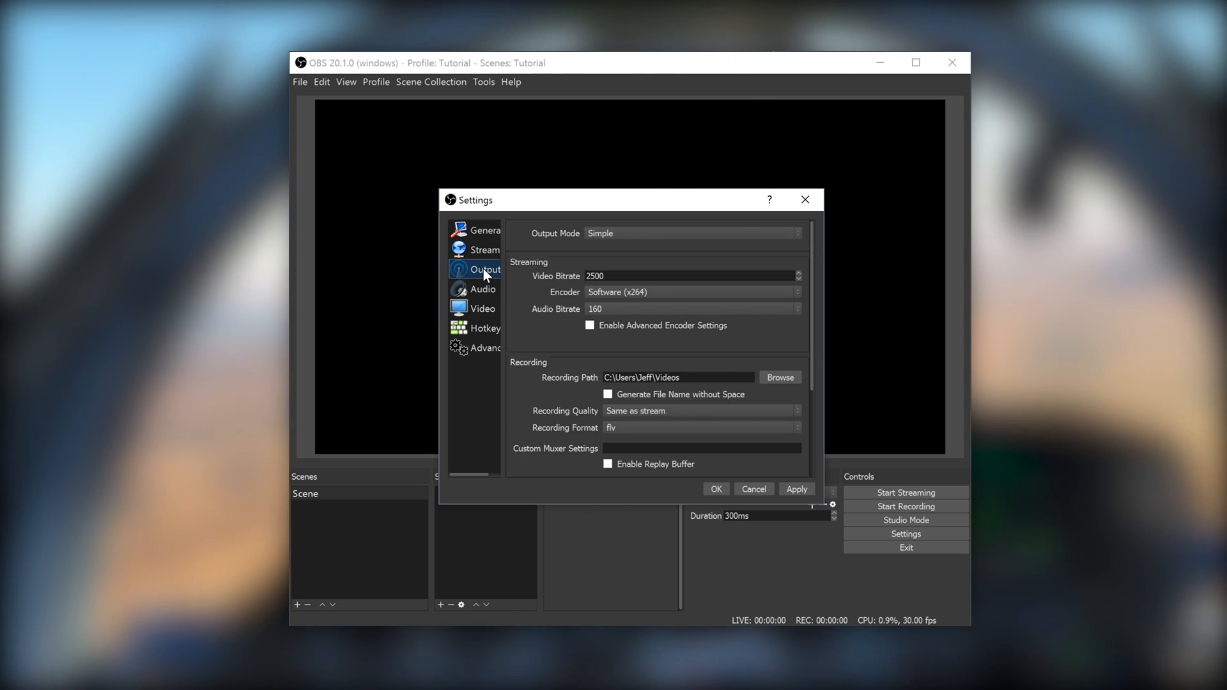
left_click(691, 232)
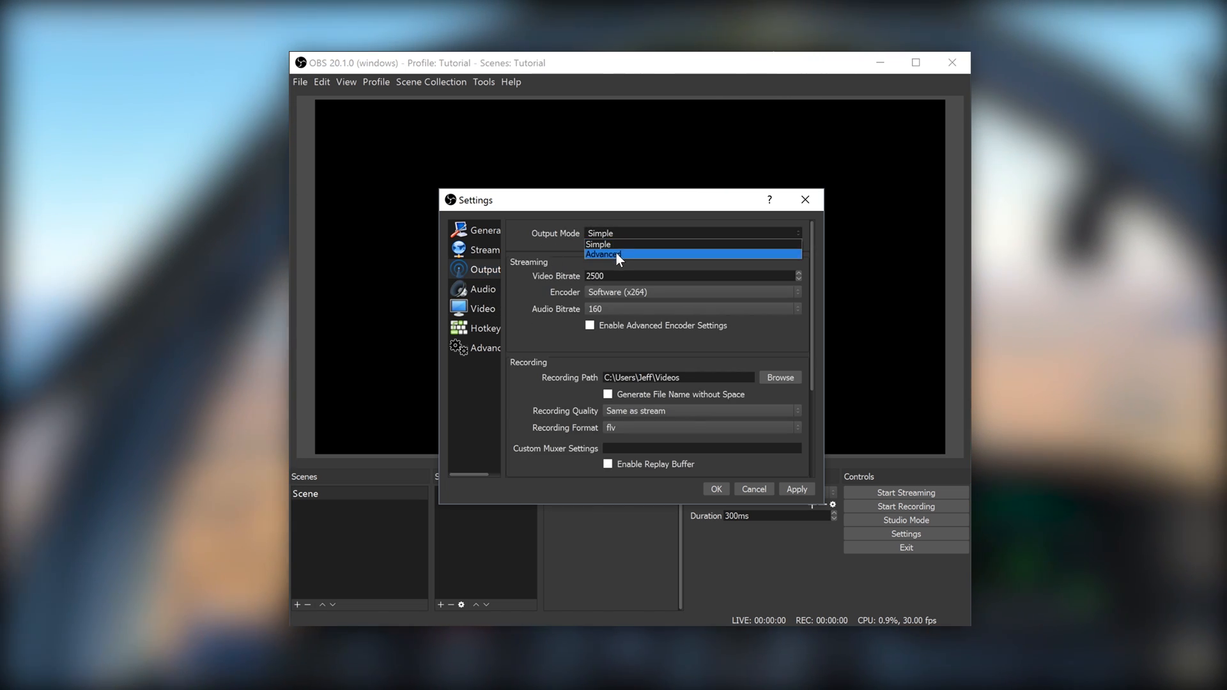
left_click(603, 253)
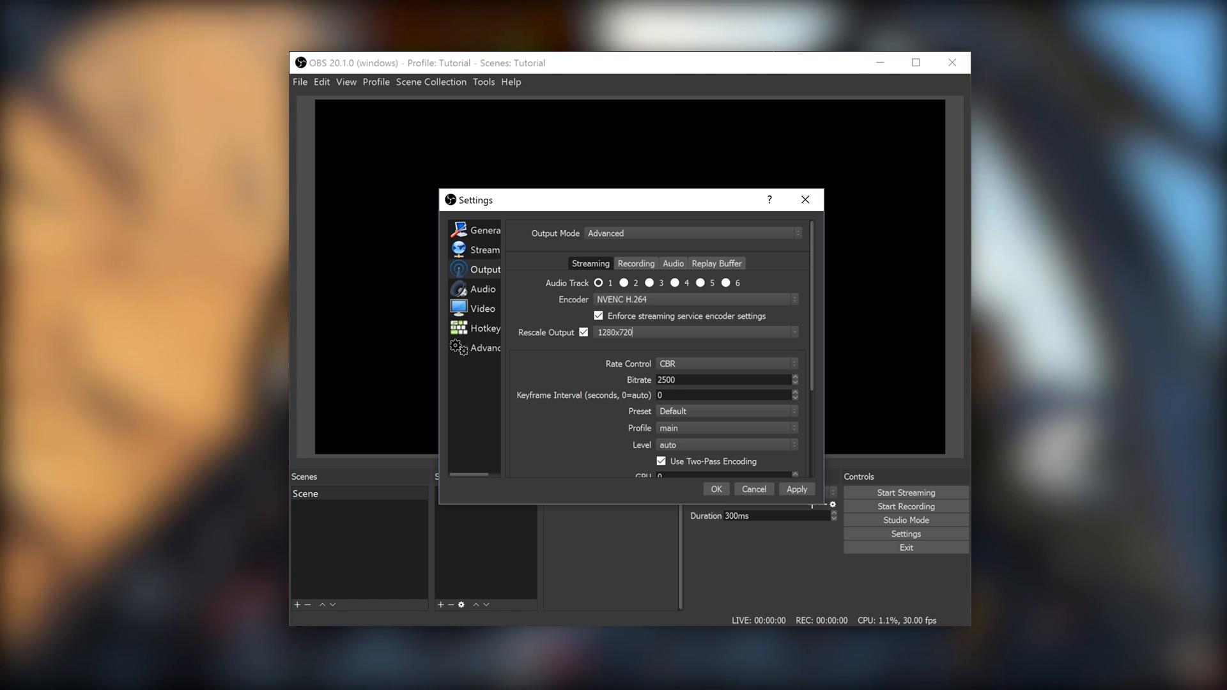
left_click(692, 331)
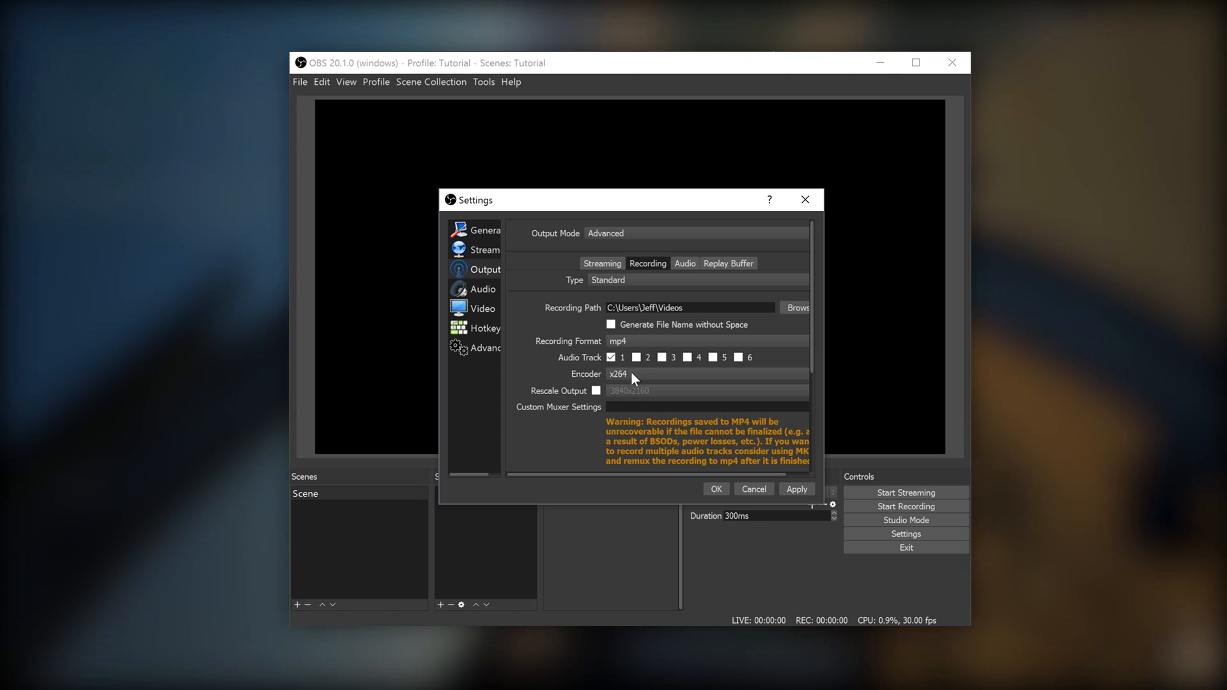
- Set the recording encoder to NVENC H.264, save, and add the 'DCS VR Scene' scene
left_click(630, 373)
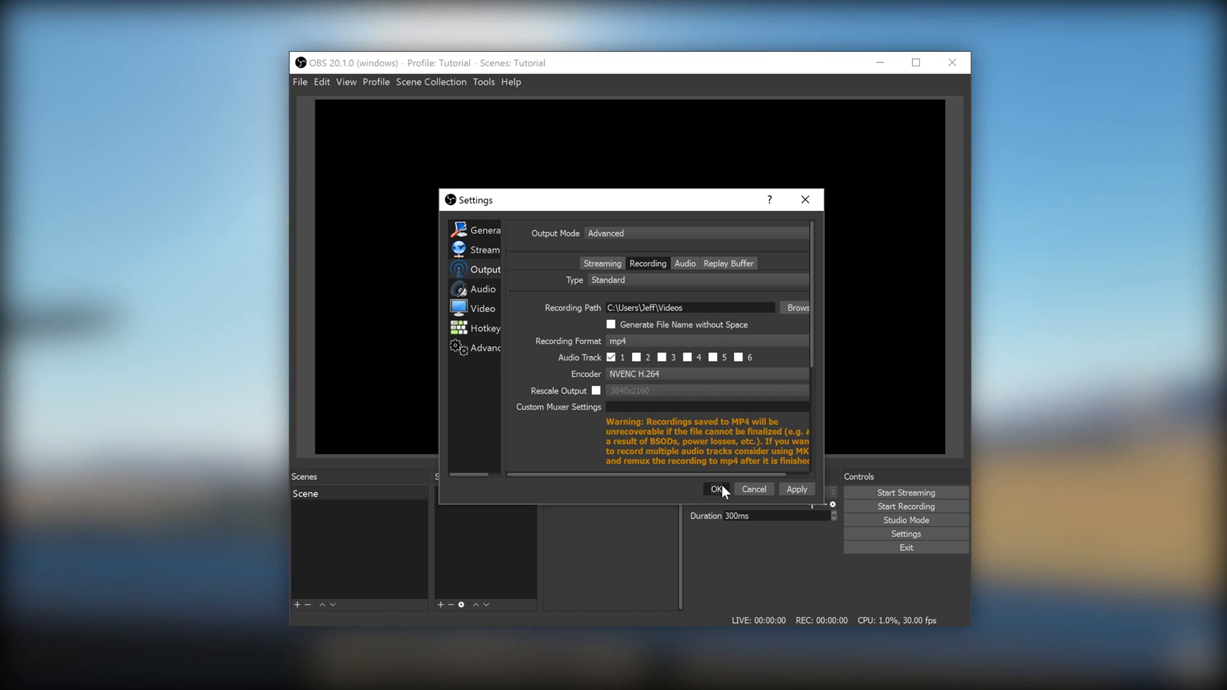
left_click(714, 488)
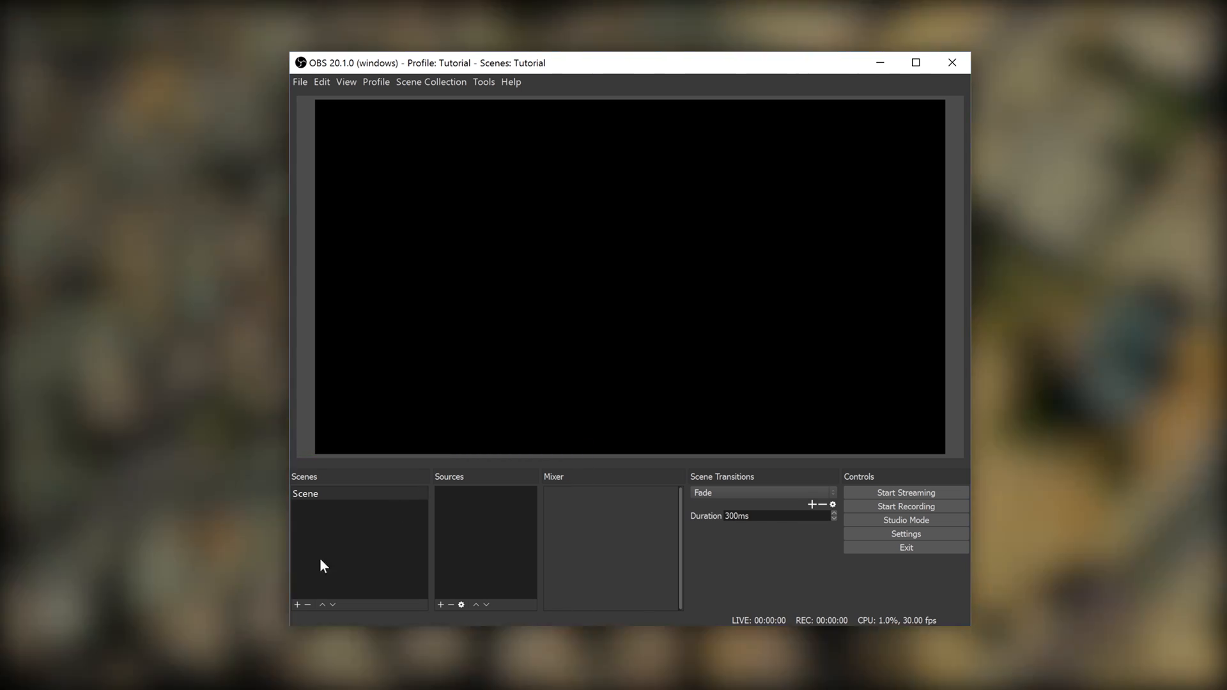
type("DCS VR Scen")
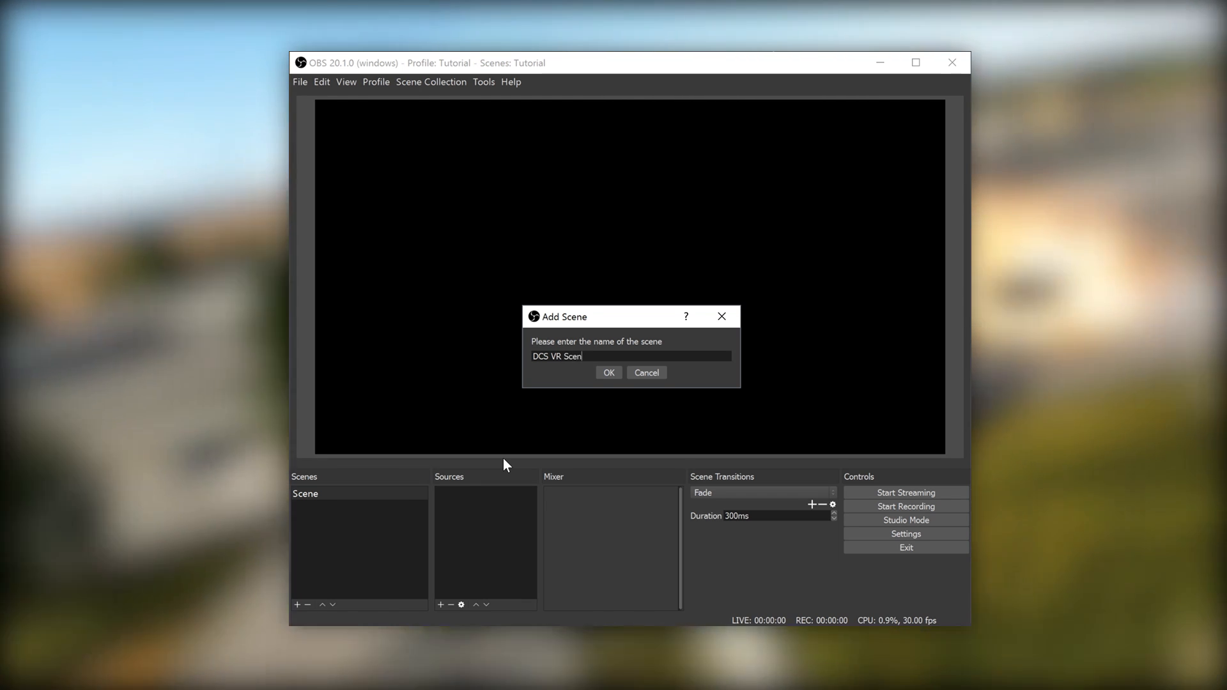
left_click(607, 372)
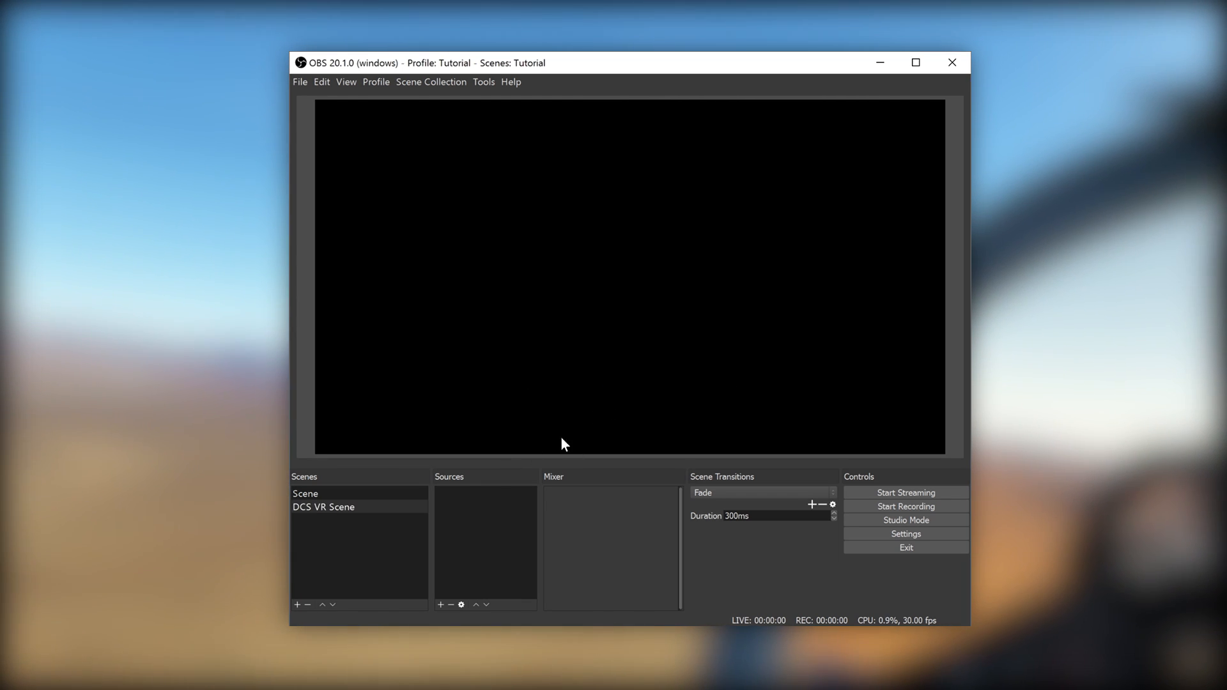
- Add a Game Capture source named 'DCS VR Game Capture' to the scene
left_click(440, 603)
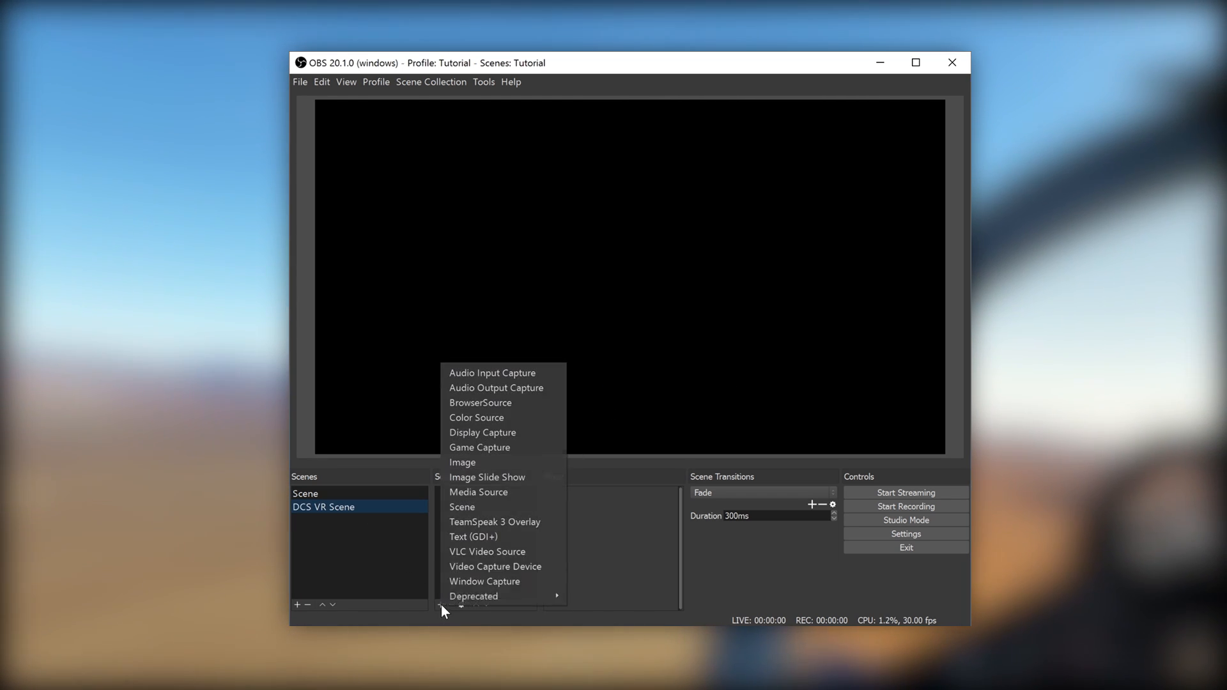
left_click(478, 447)
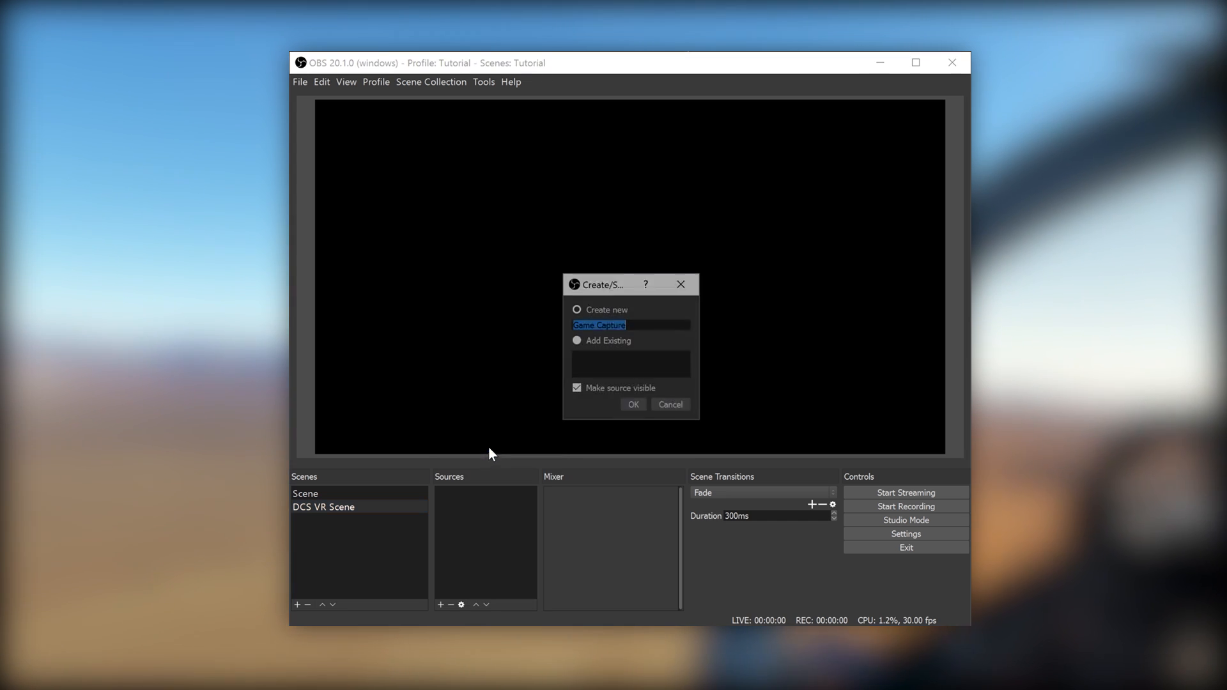
type("DCS VR Ga")
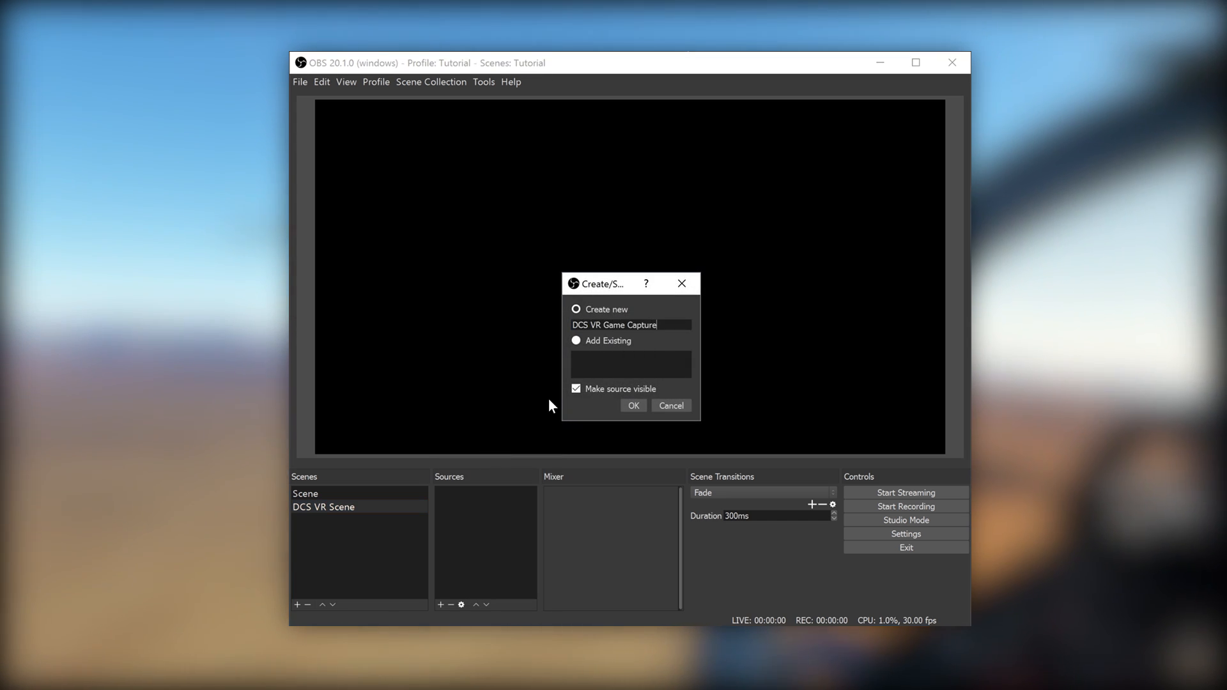
left_click(633, 405)
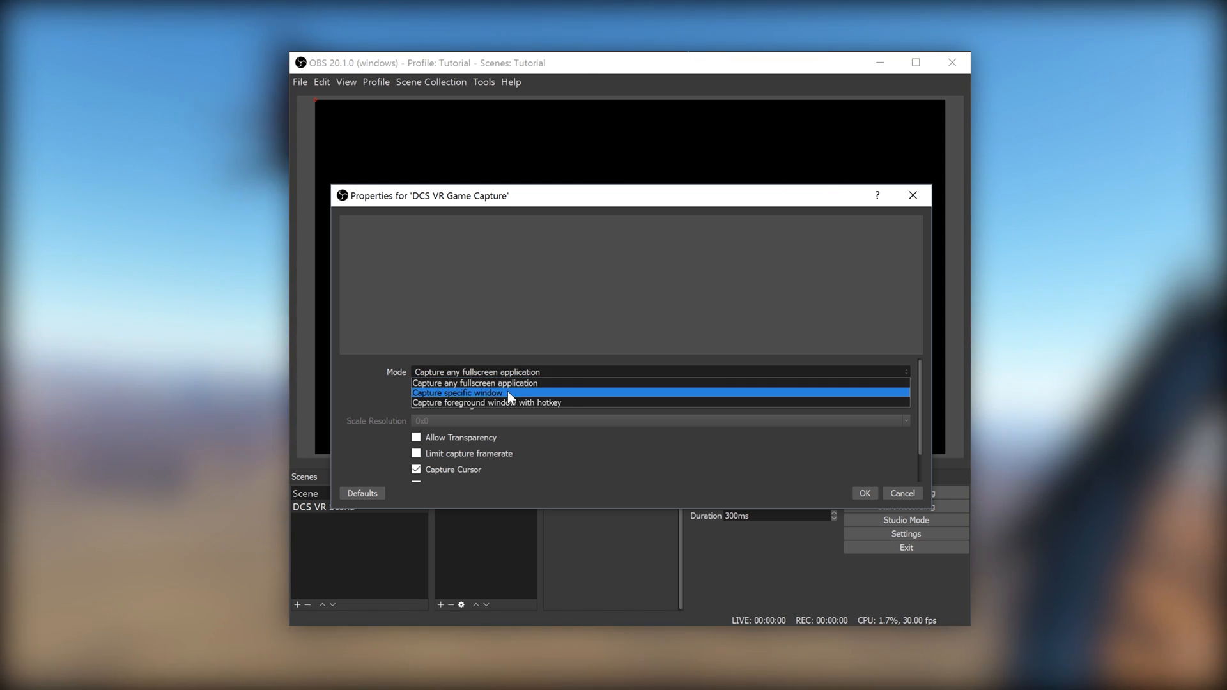
- Set Mode to Capture specific window with [DCS.exe]: Digital Combat Simulator, and confirm
left_click(458, 393)
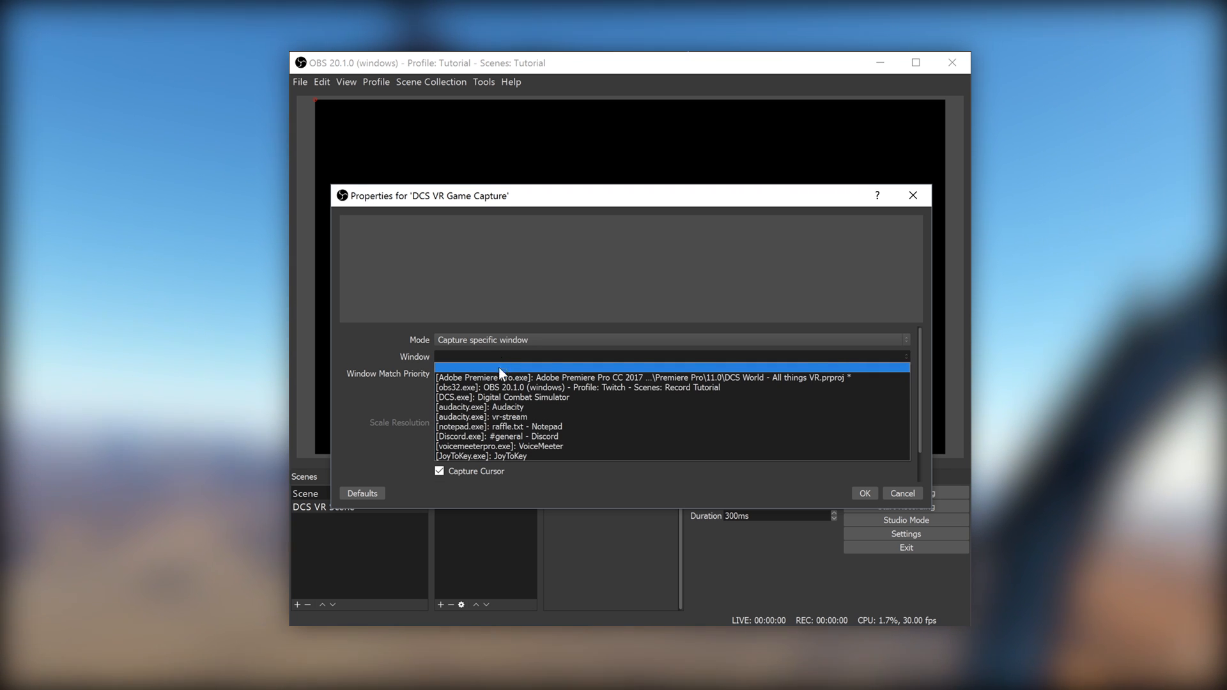
left_click(503, 397)
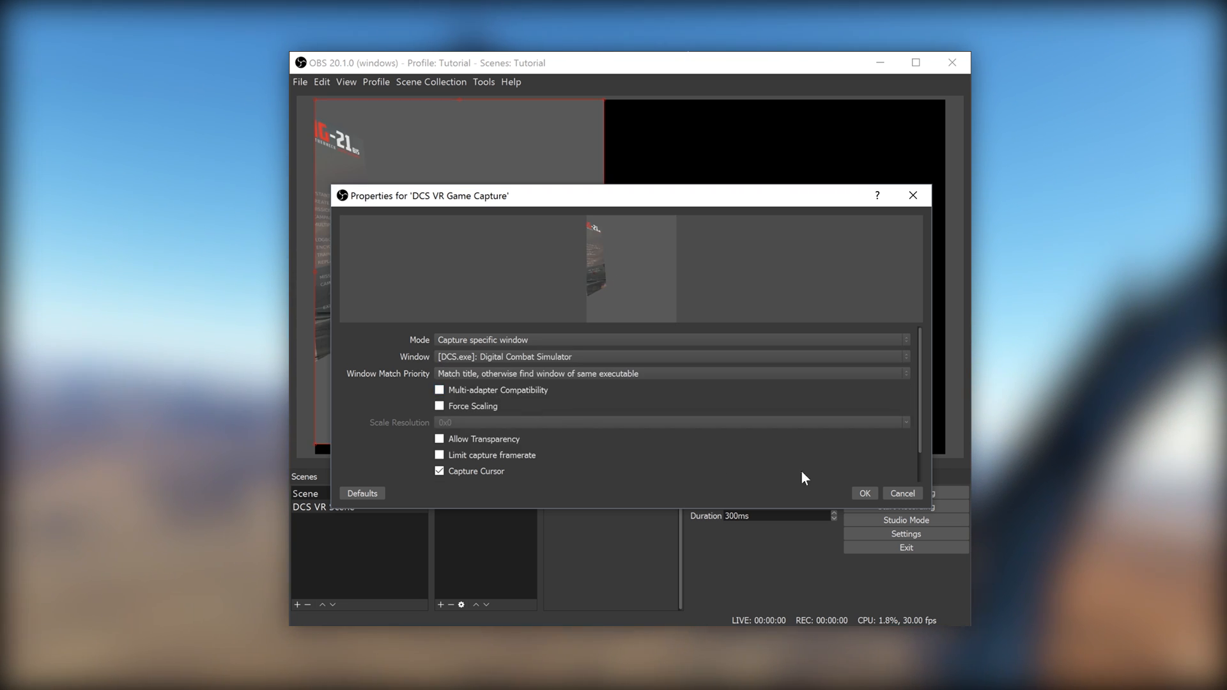
left_click(863, 493)
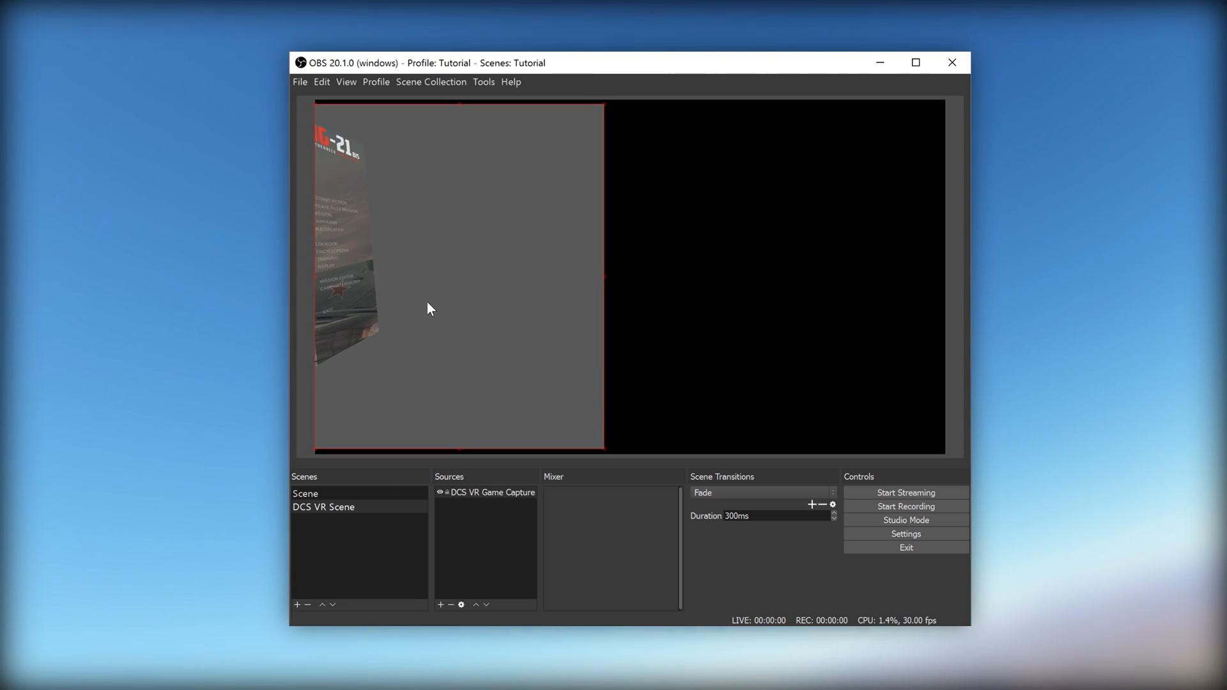
mouse_move(609, 283)
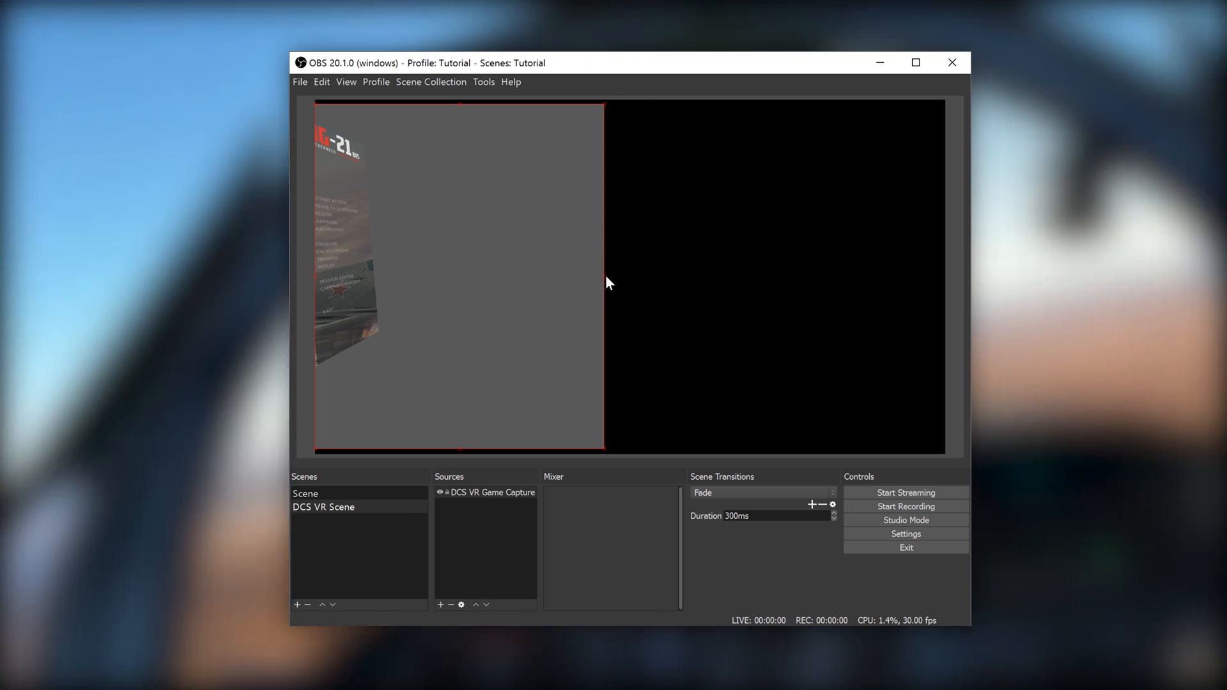